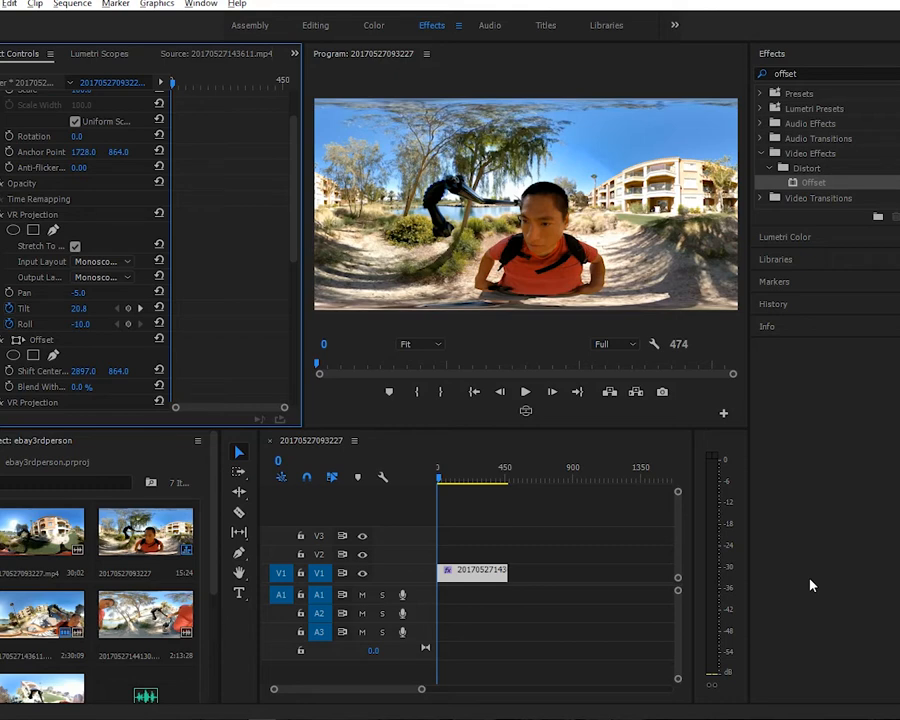
mouse_move(532, 266)
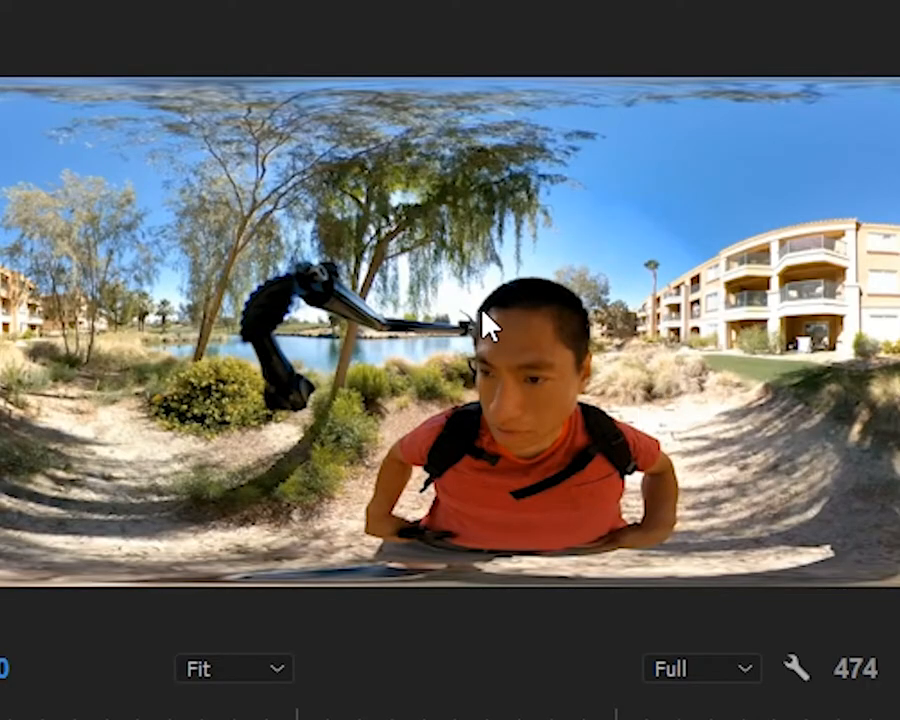
mouse_move(496, 568)
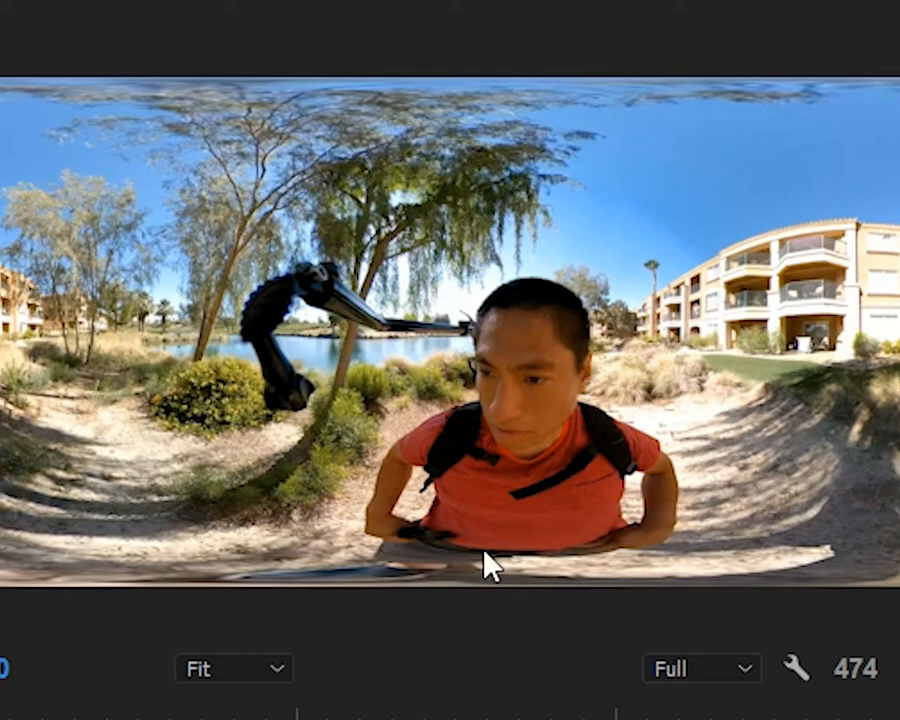
mouse_move(564, 344)
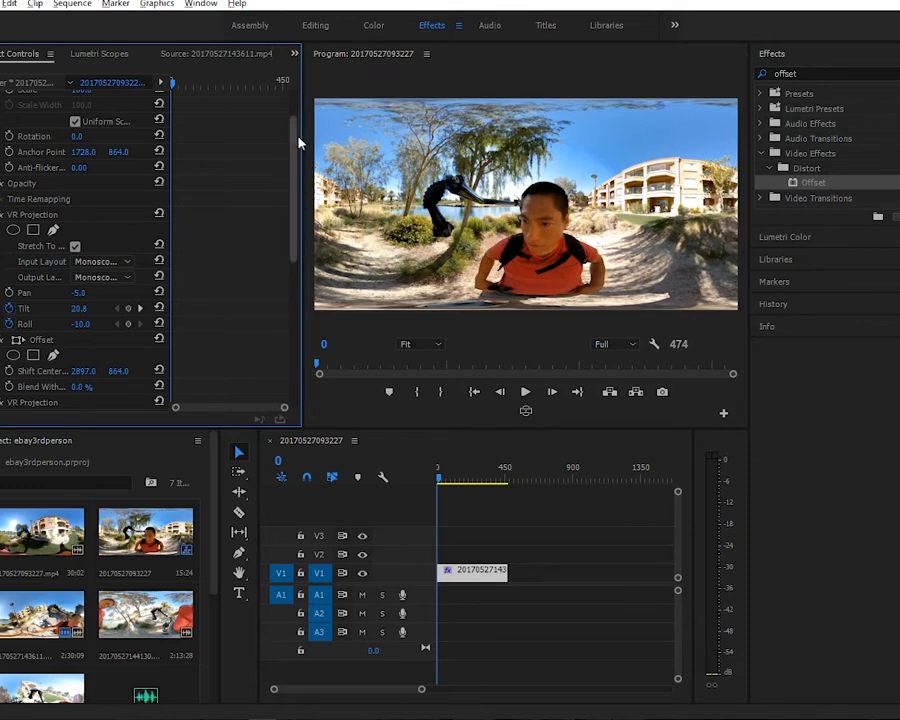
mouse_move(512, 250)
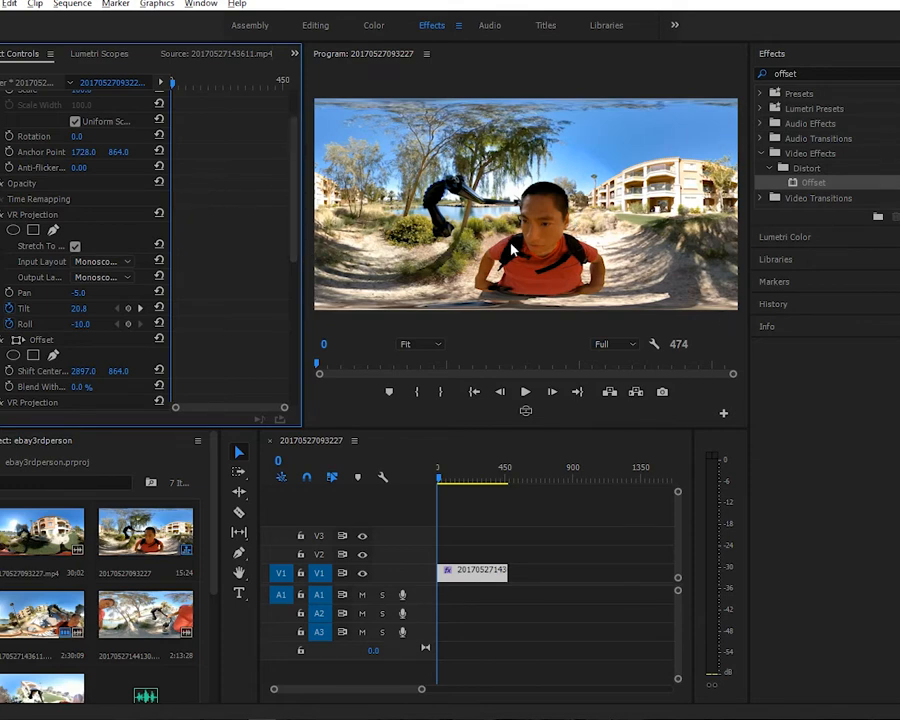
mouse_move(428, 292)
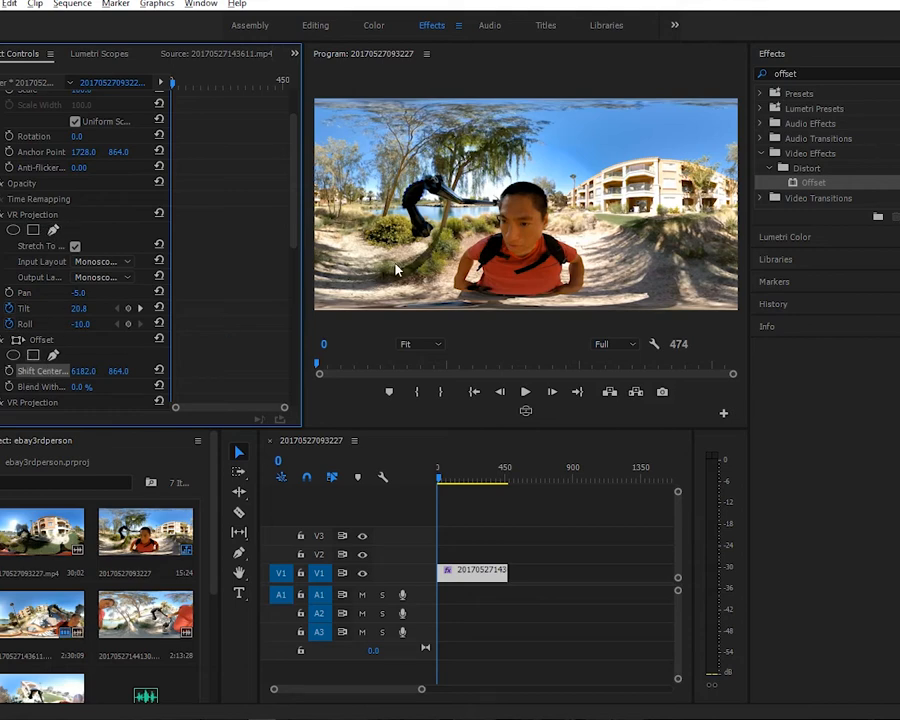
mouse_move(408, 274)
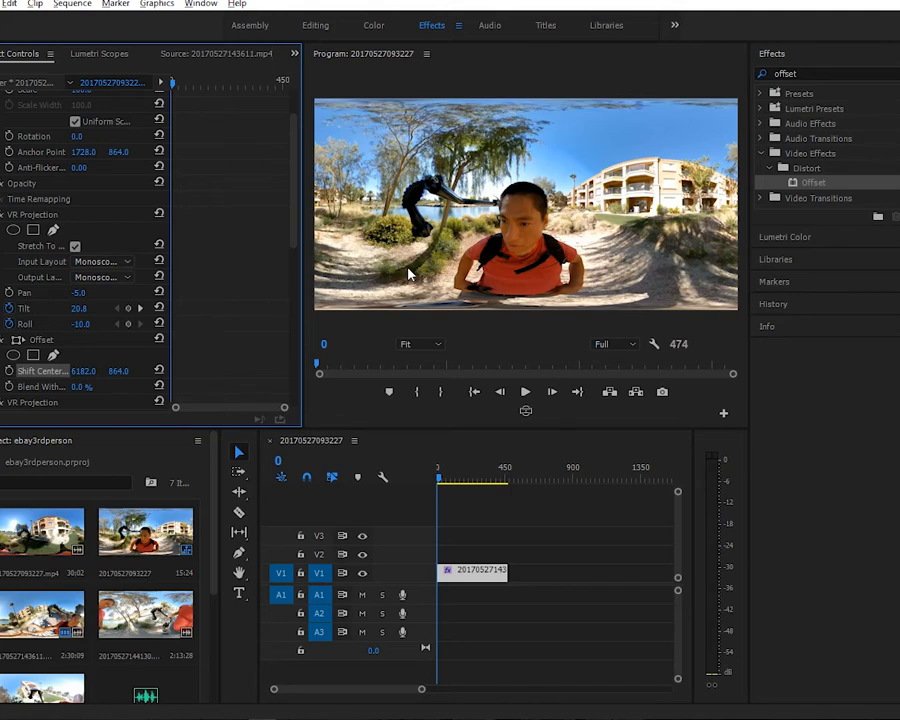
mouse_move(428, 370)
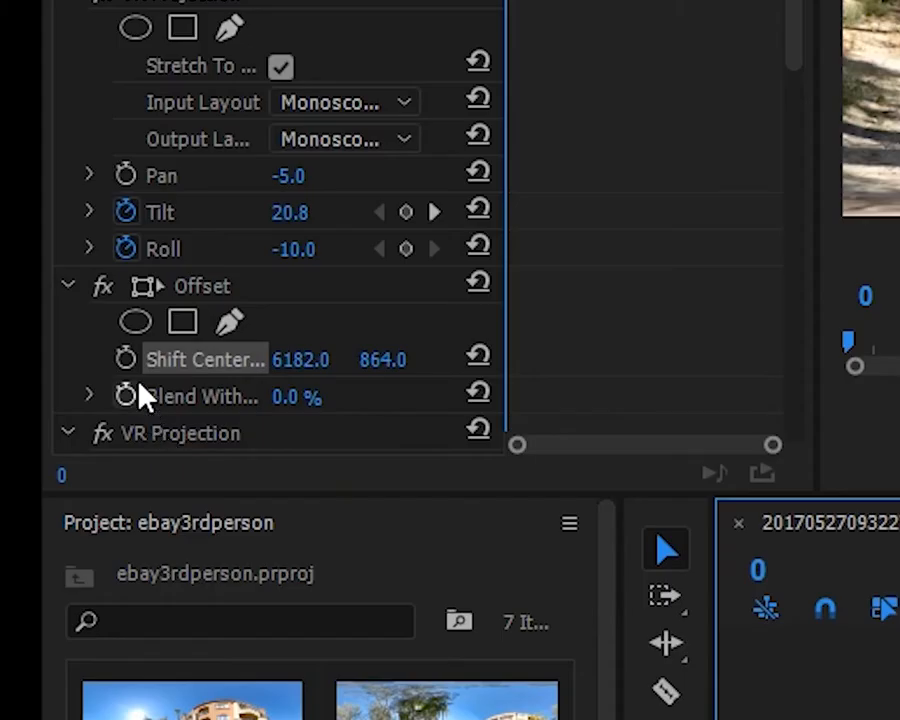
mouse_move(126, 358)
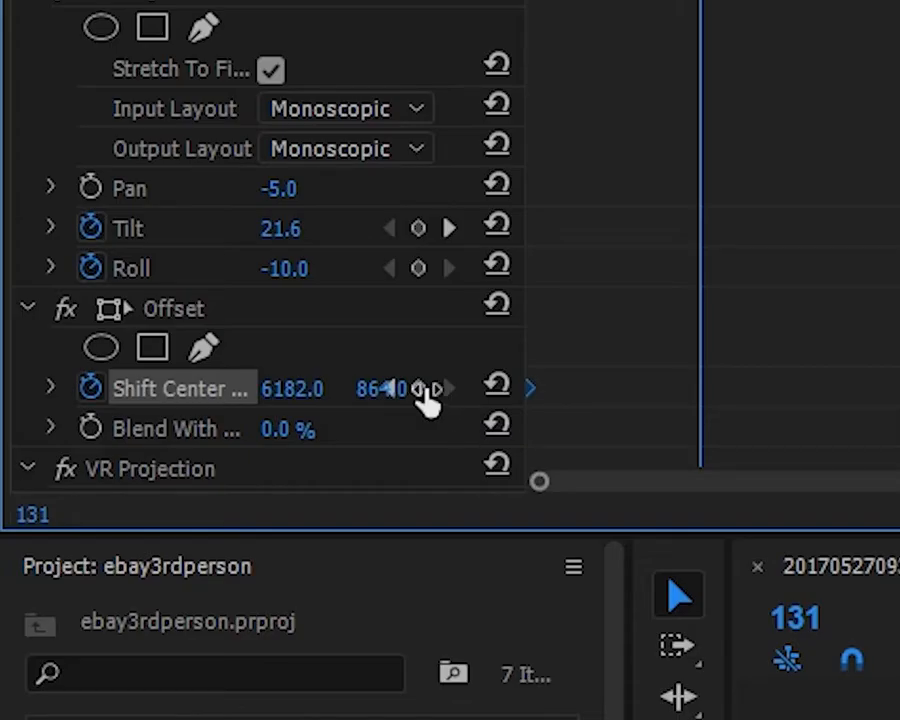
- Keyframe a new Shift Center value at a later frame, then bring in the second 360 clip
double_click(388, 388)
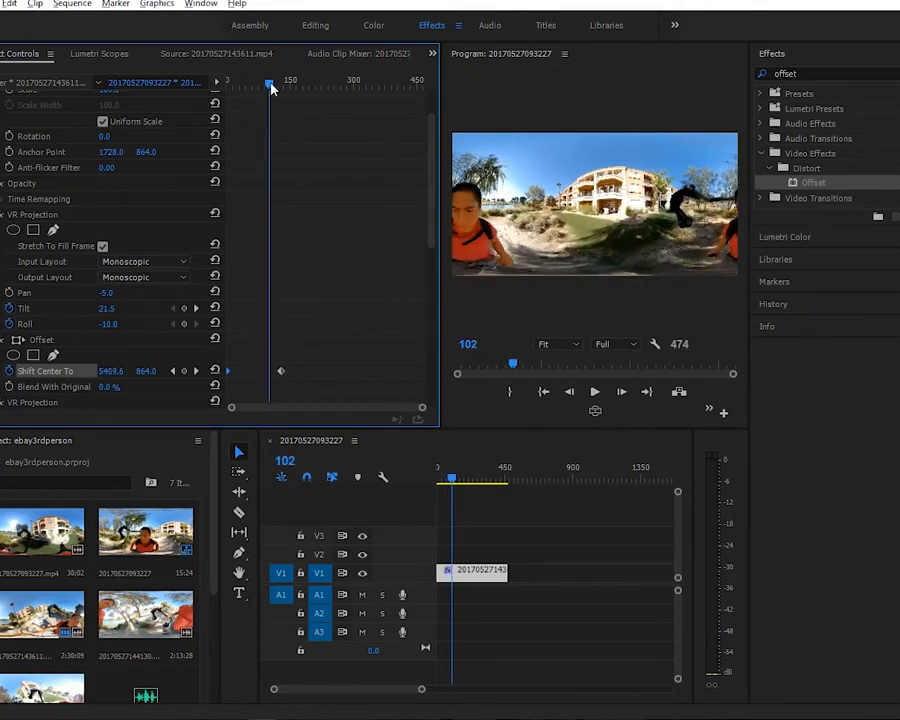
drag(270, 88, 290, 88)
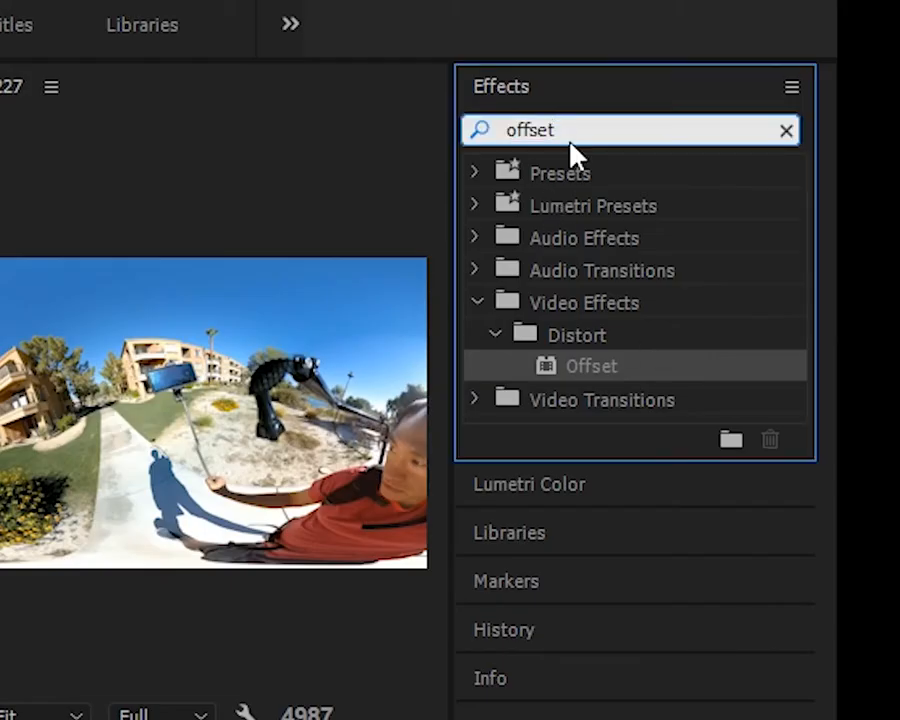
- Apply VR Projection to the second clip with tilt 12.0 and roll -16.0, previewing several frames
text(vr pro)
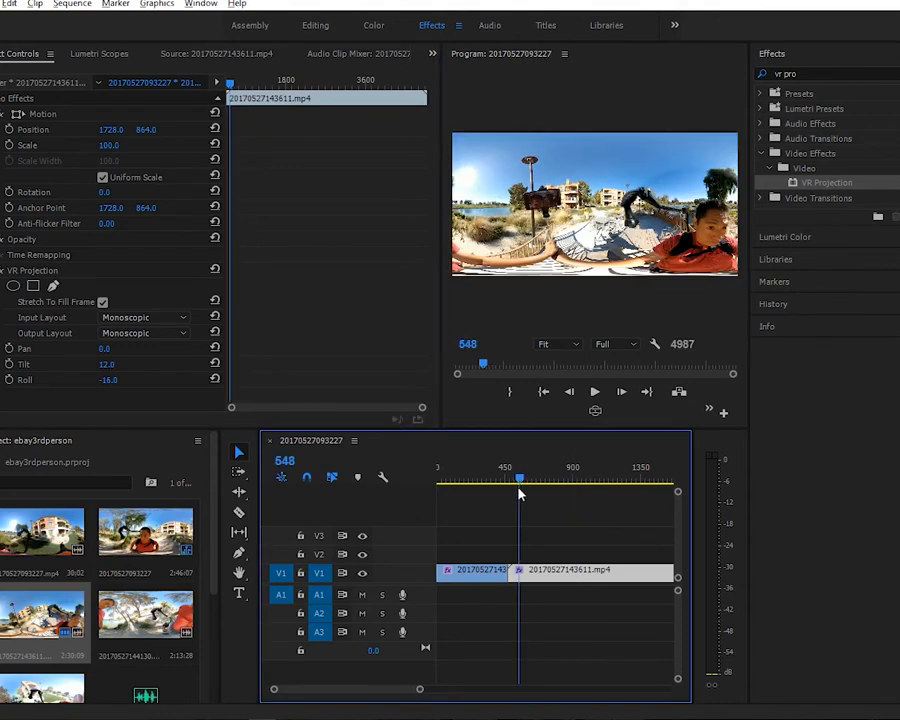
drag(520, 480, 624, 480)
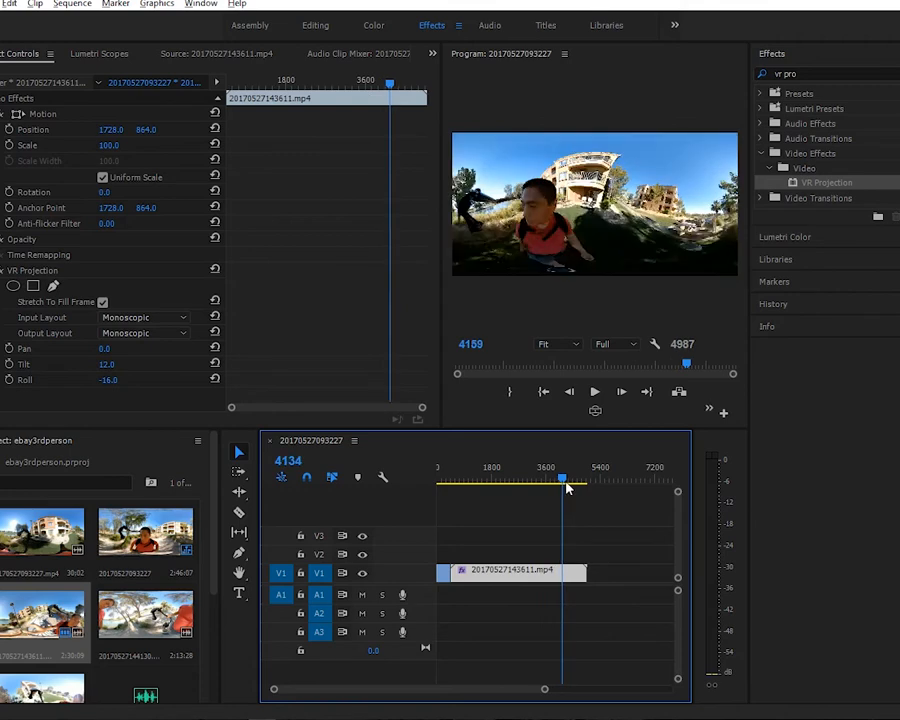
drag(562, 476, 570, 476)
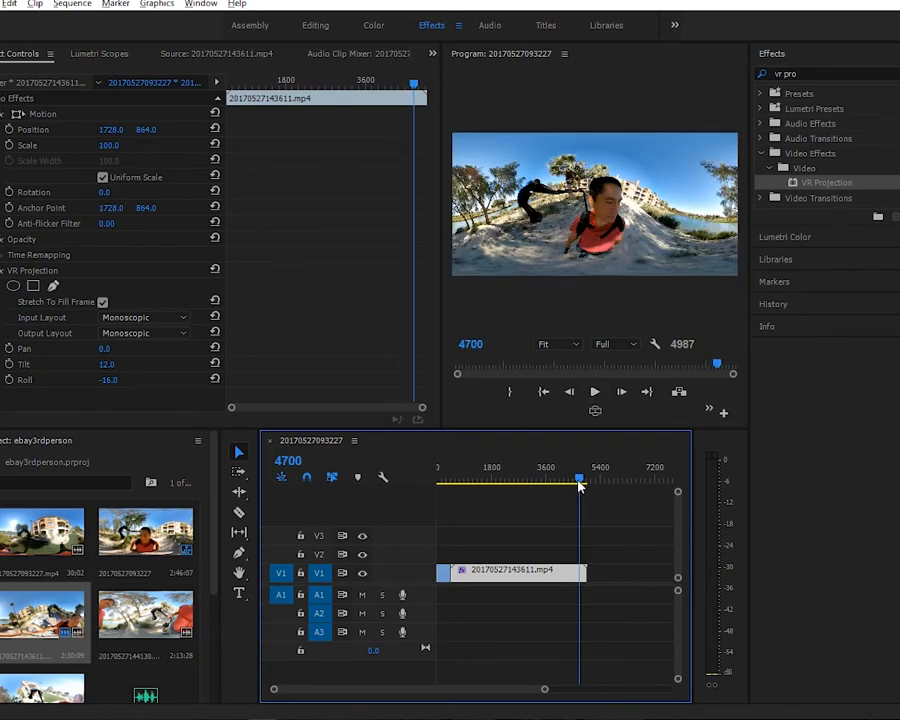
click(476, 478)
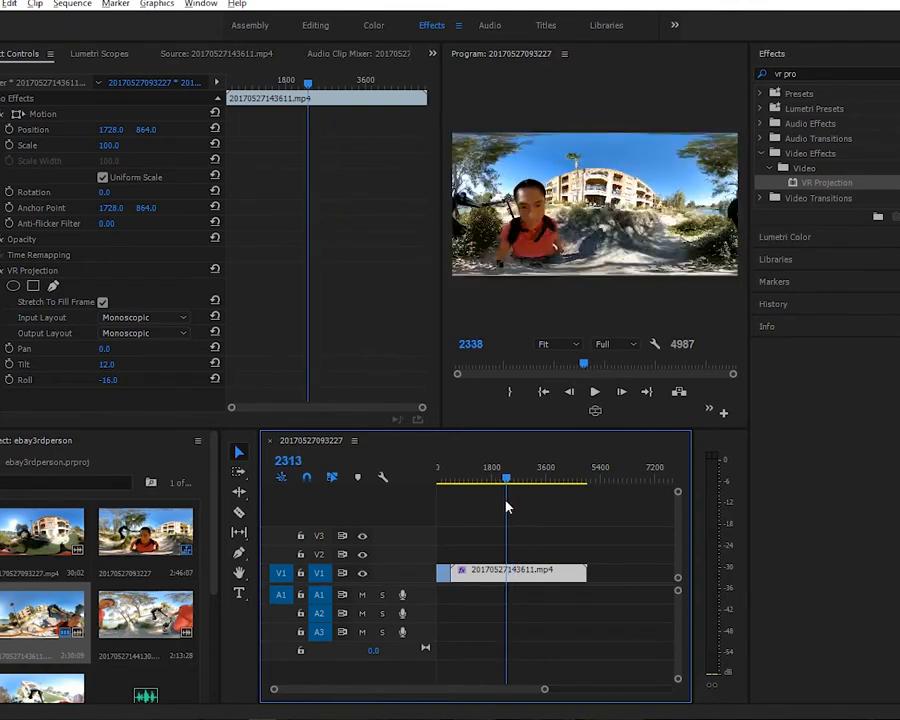
- Enable keyframing on the VR Projection tilt and roll from an earlier frame in the clip
drag(508, 478, 512, 478)
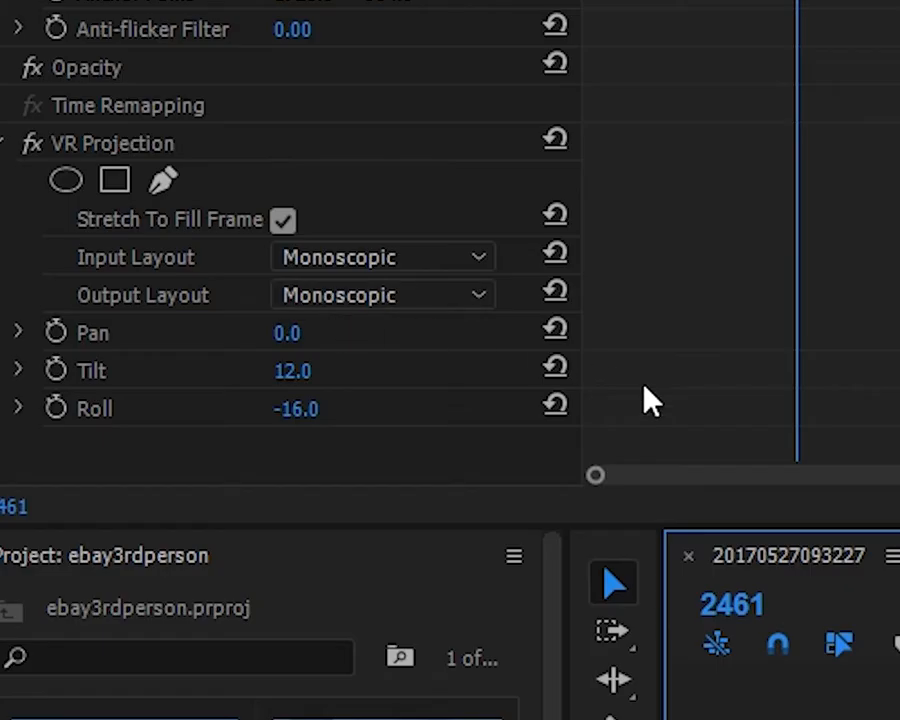
mouse_move(58, 370)
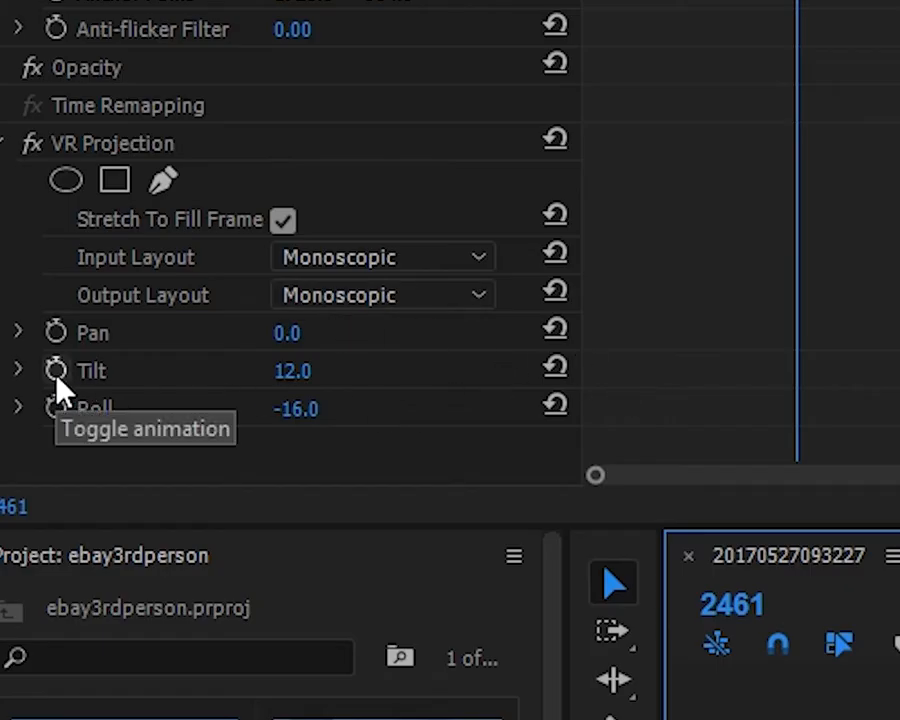
click(58, 370)
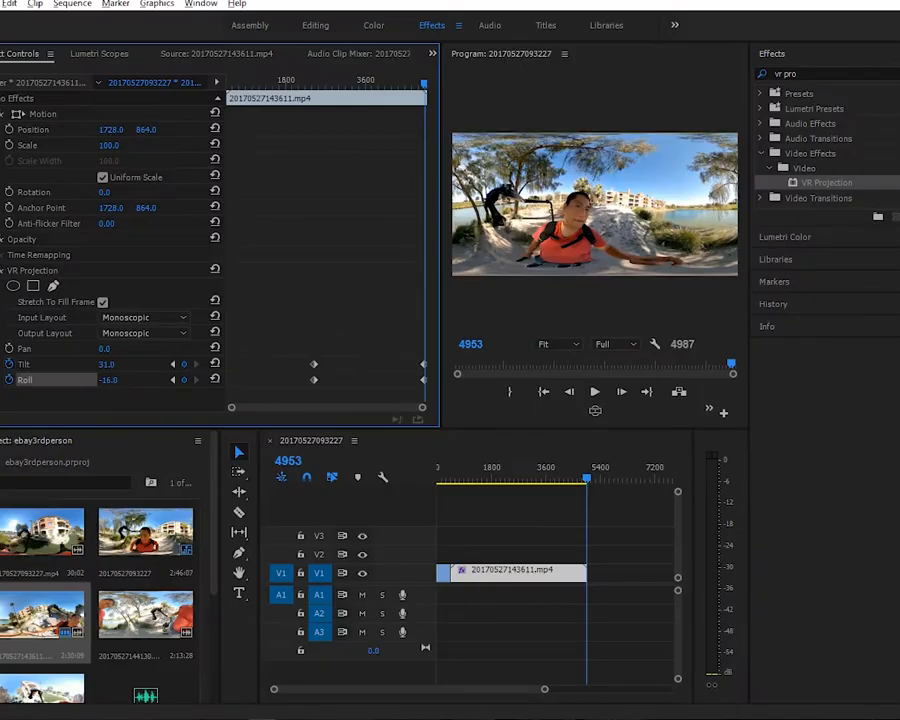
- Add tilt and roll keyframes at several mid-clip frames so the horizon stays level
drag(110, 380, 120, 380)
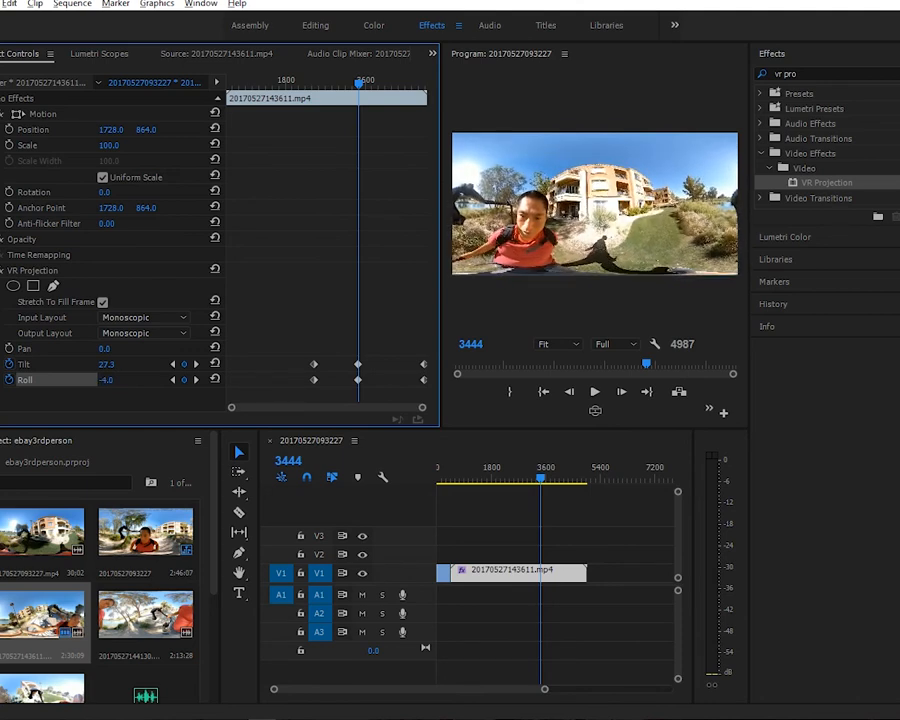
drag(110, 380, 96, 380)
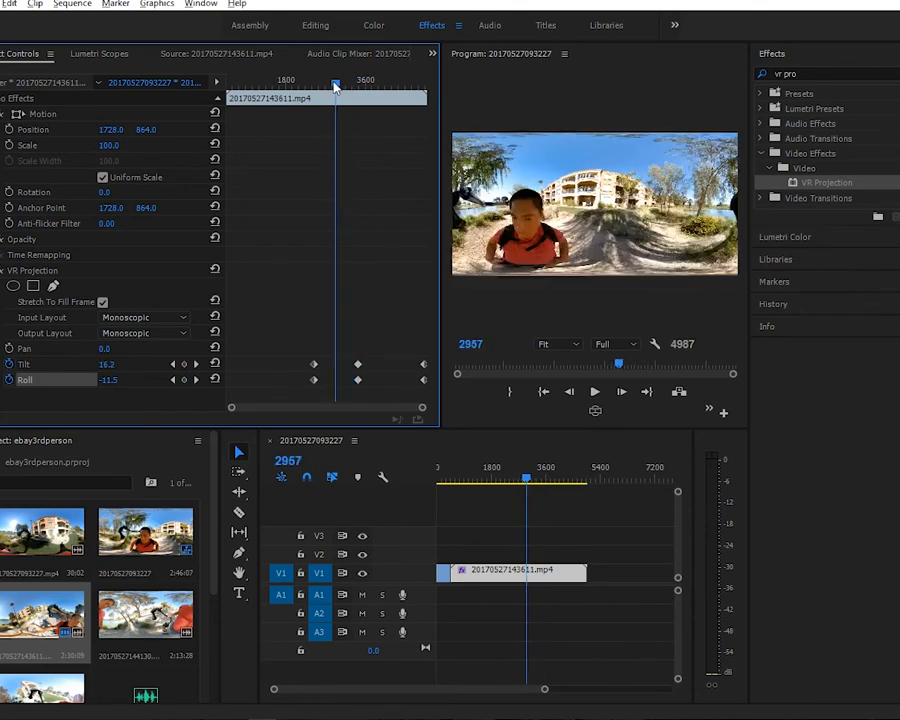
drag(336, 90, 338, 90)
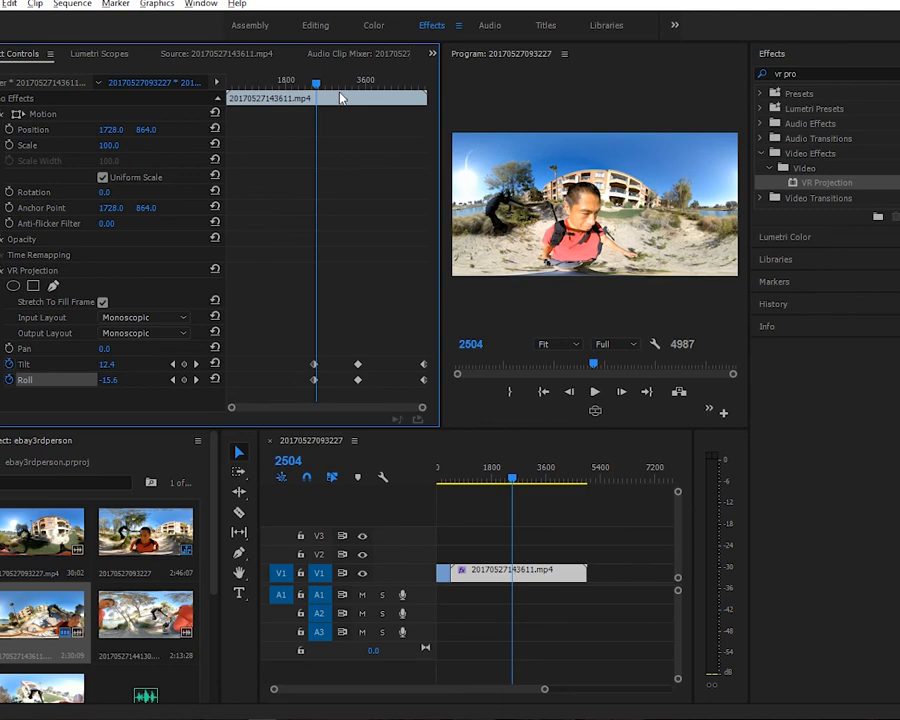
mouse_move(402, 524)
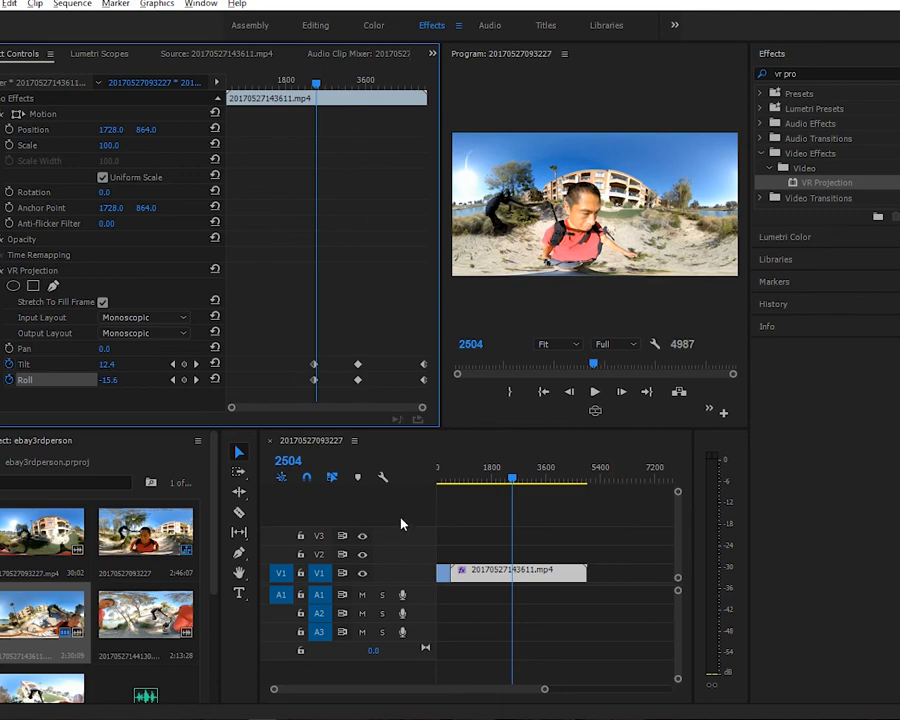